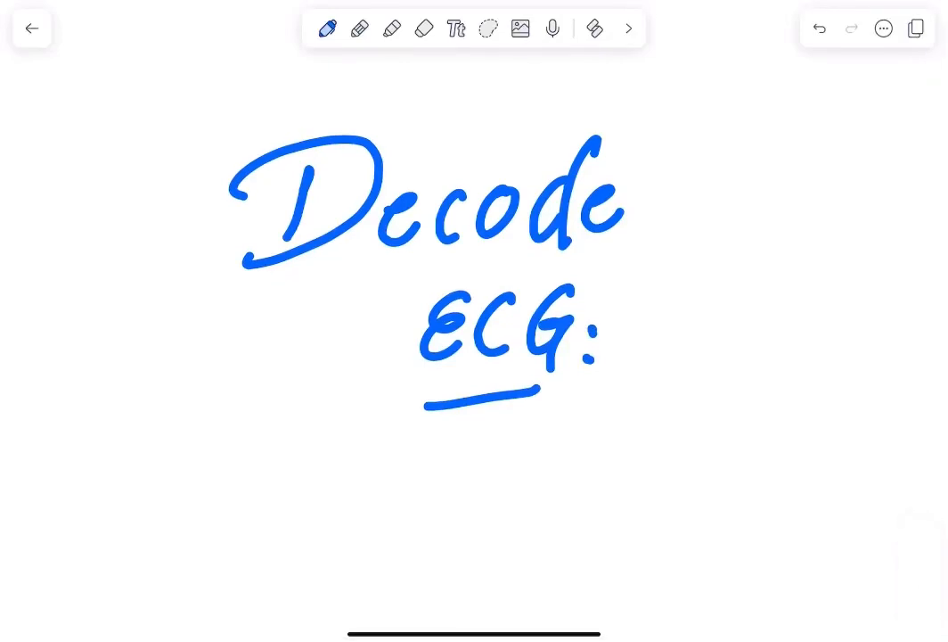
Scroll down to the inserted 12-lead ECG image below the Decode ECG title.
scroll("down", 3)
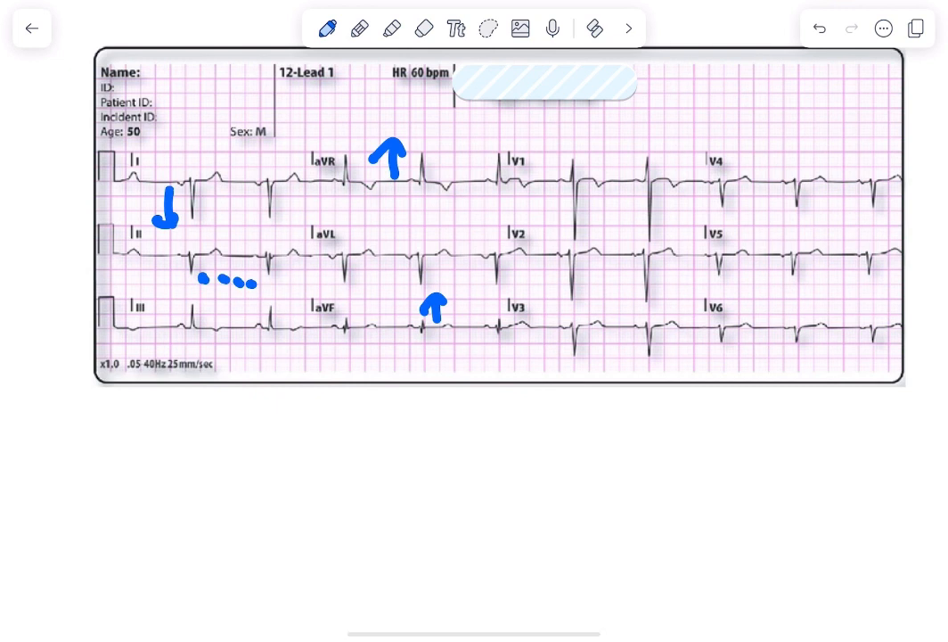
Add a dot under the aVF arrow and circle the QRS complex in lead V3.
left_click(437, 335)
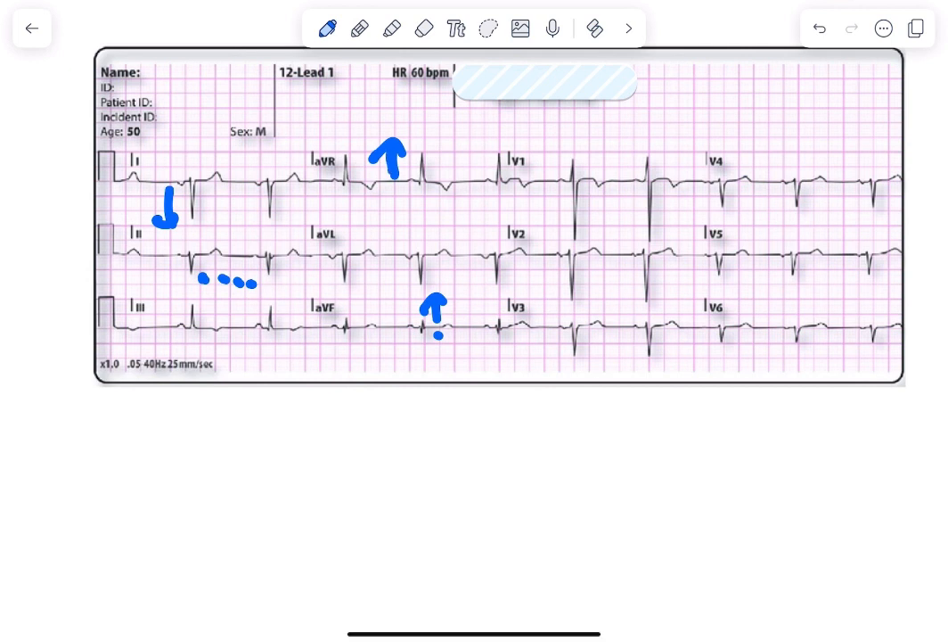
left_click_drag(214, 187, 205, 223)
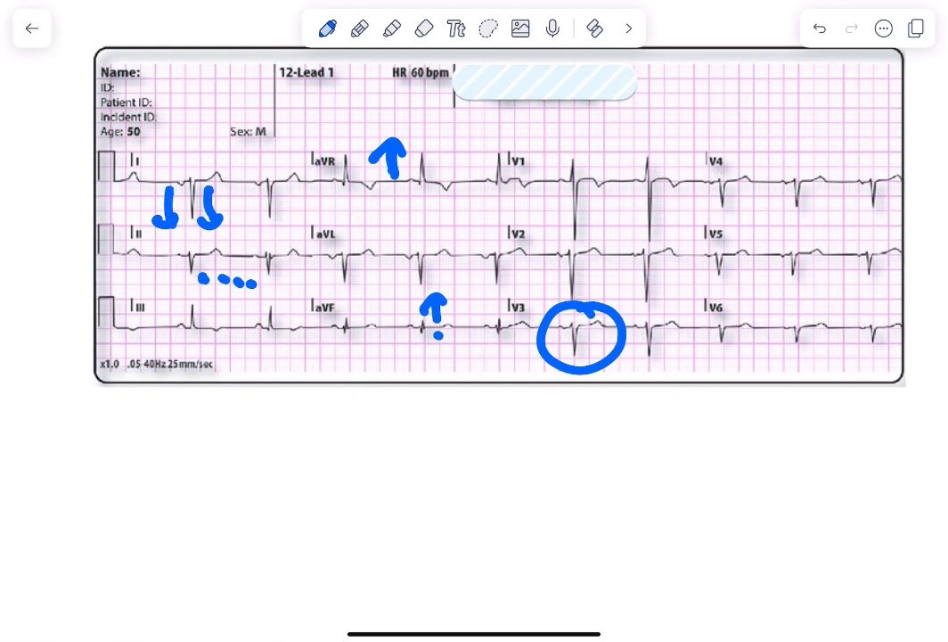
scroll("down", 3)
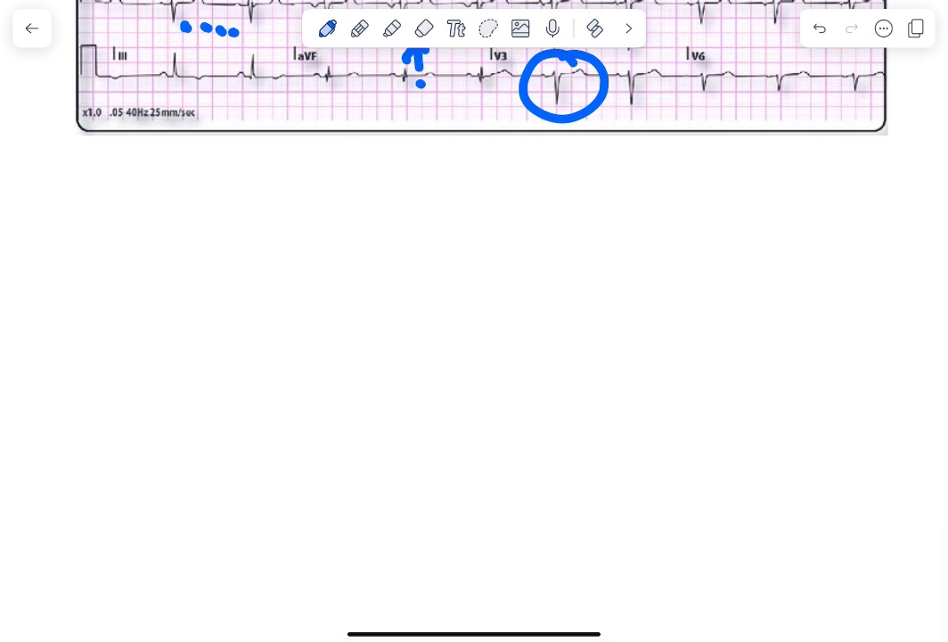
Handwrite 'RAD' and 'QRS ⊕ in aVR, ⊖ lead I' below the ECG.
left_click_drag(303, 200, 317, 228)
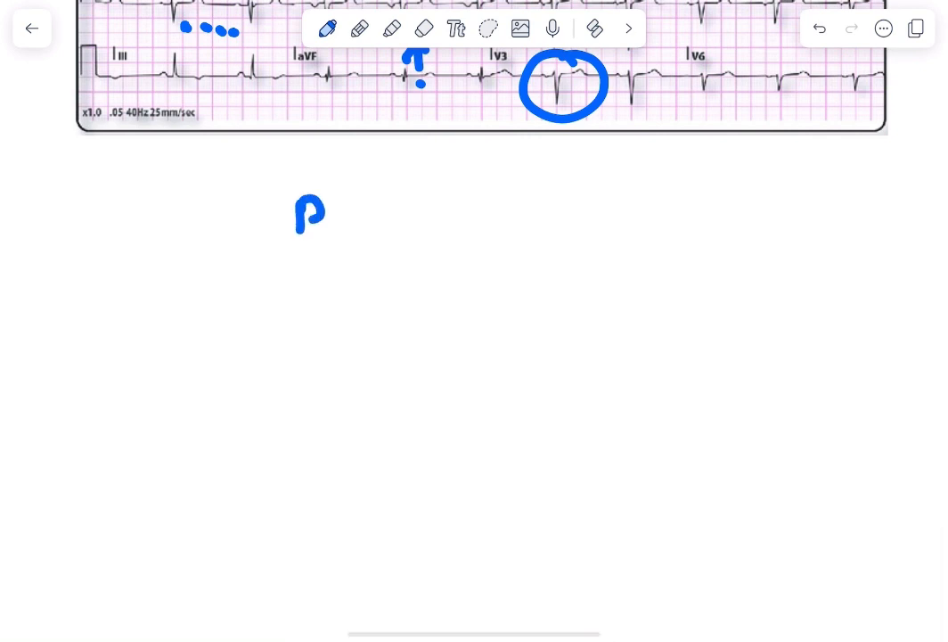
left_click_drag(294, 214, 410, 214)
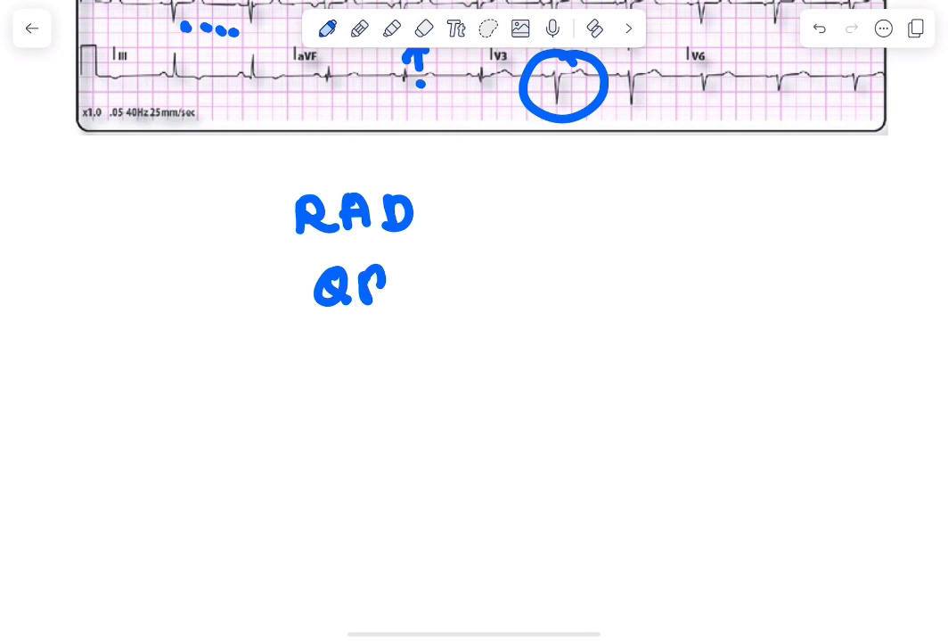
left_click_drag(392, 285, 463, 285)
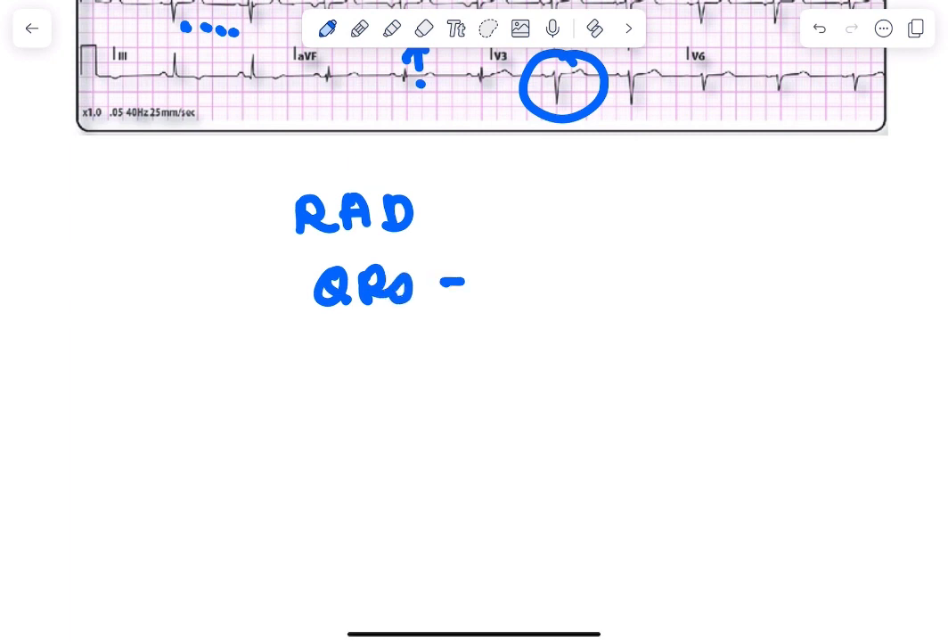
left_click_drag(446, 281, 642, 282)
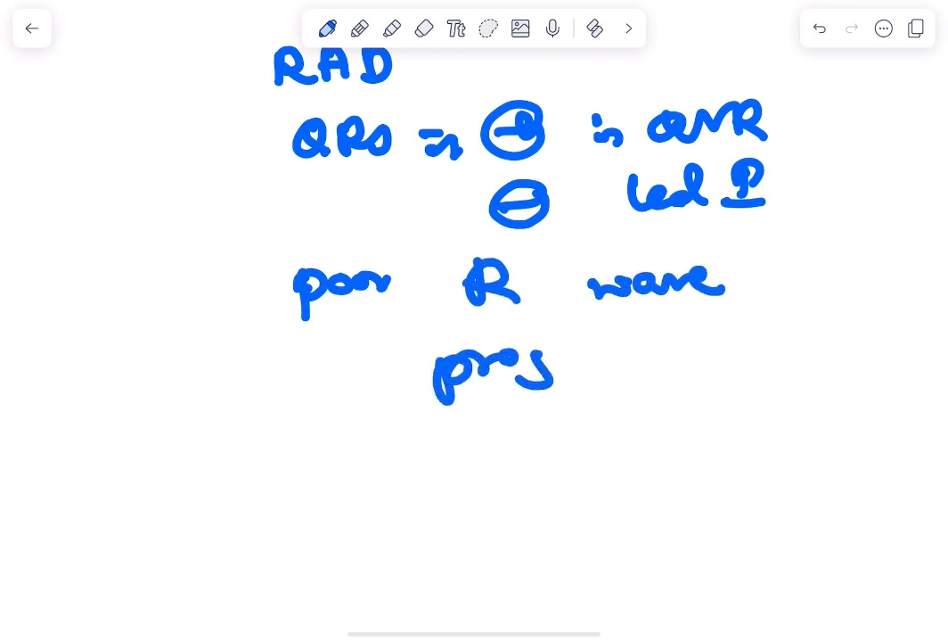
Handwrite 'poor R wave progression' on the next line and underline it.
left_click_drag(556, 356, 704, 335)
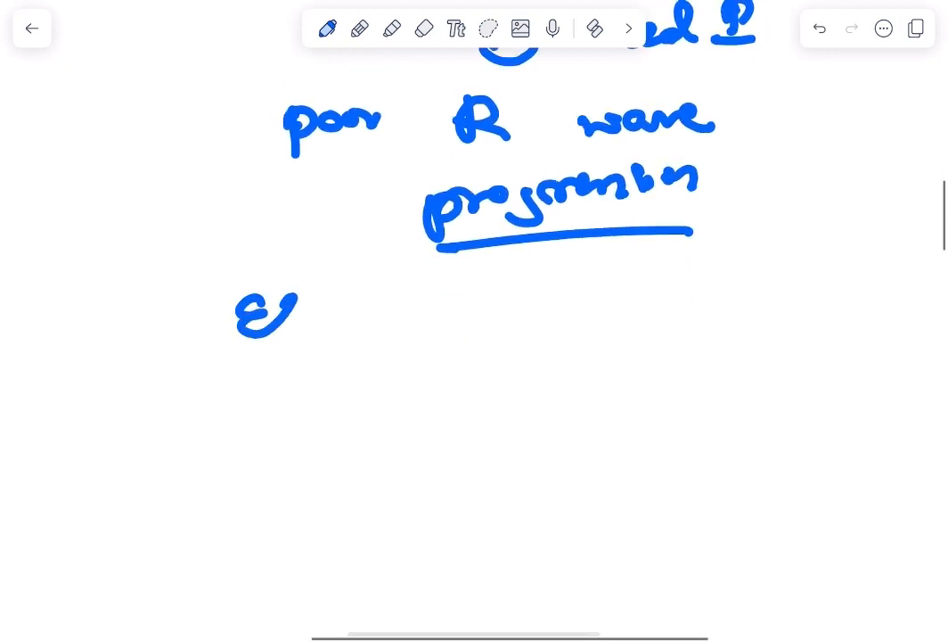
Handwrite the heading 'ECG features of Dextrocardia' with Dextrocardia underlined.
left_click_drag(289, 307, 330, 335)
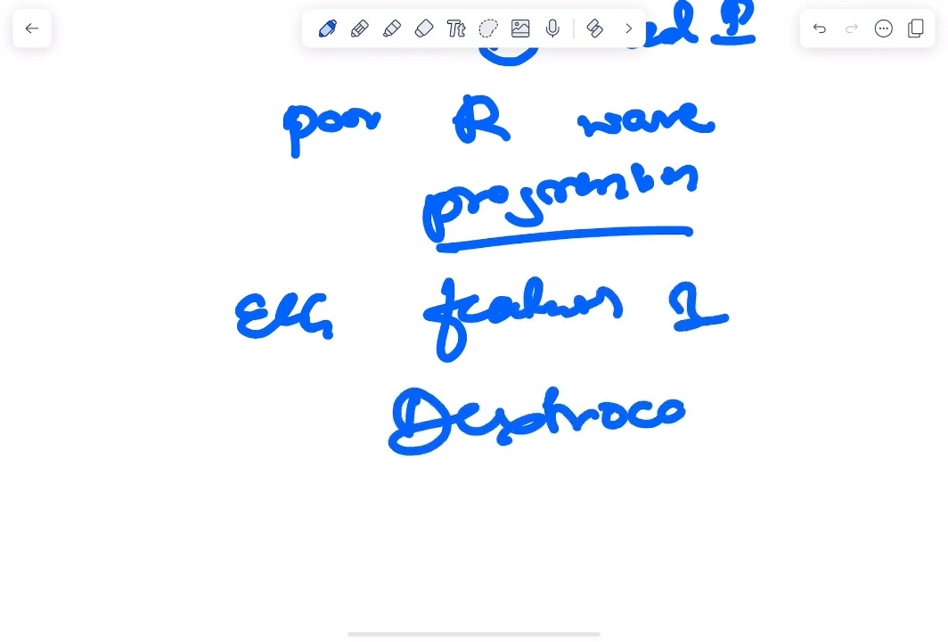
left_click_drag(686, 410, 811, 437)
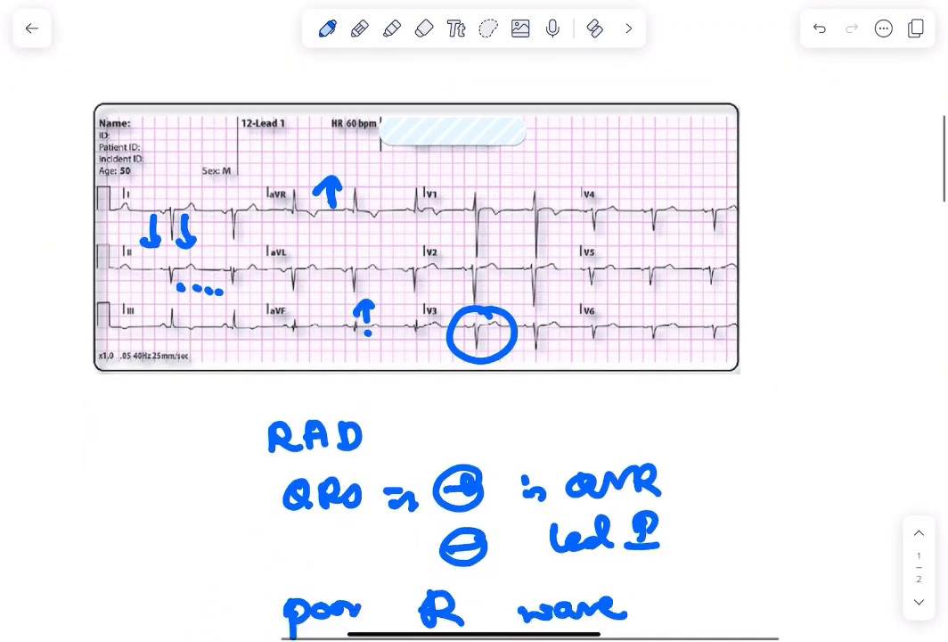
scroll("down", 3)
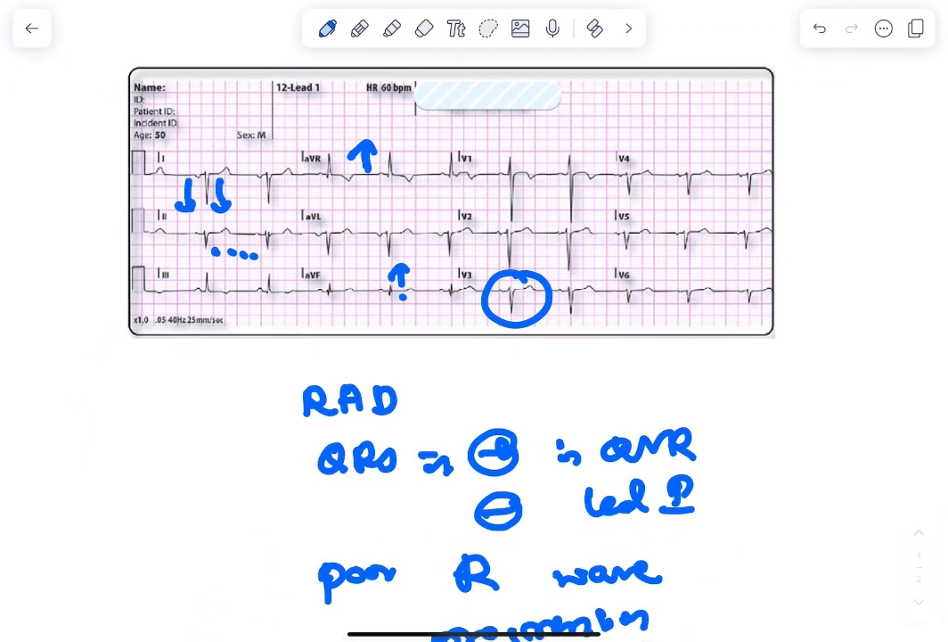
scroll("down", 3)
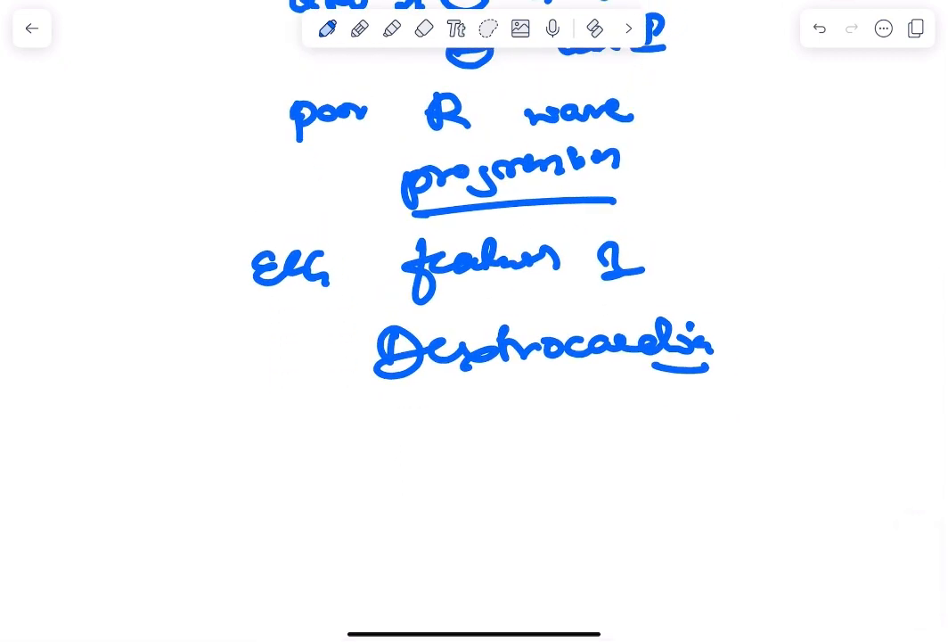
scroll("down", 3)
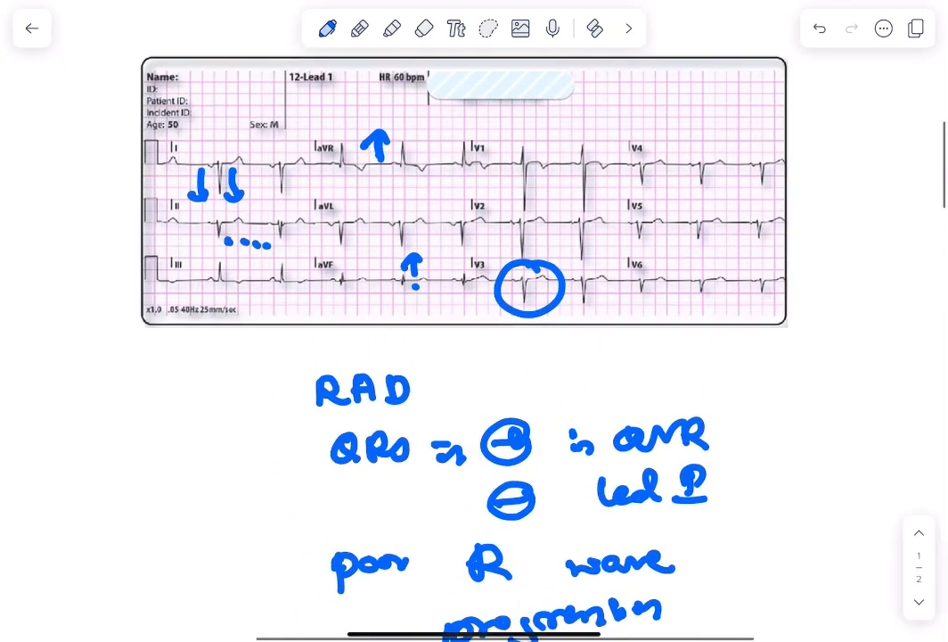
scroll("down", 3)
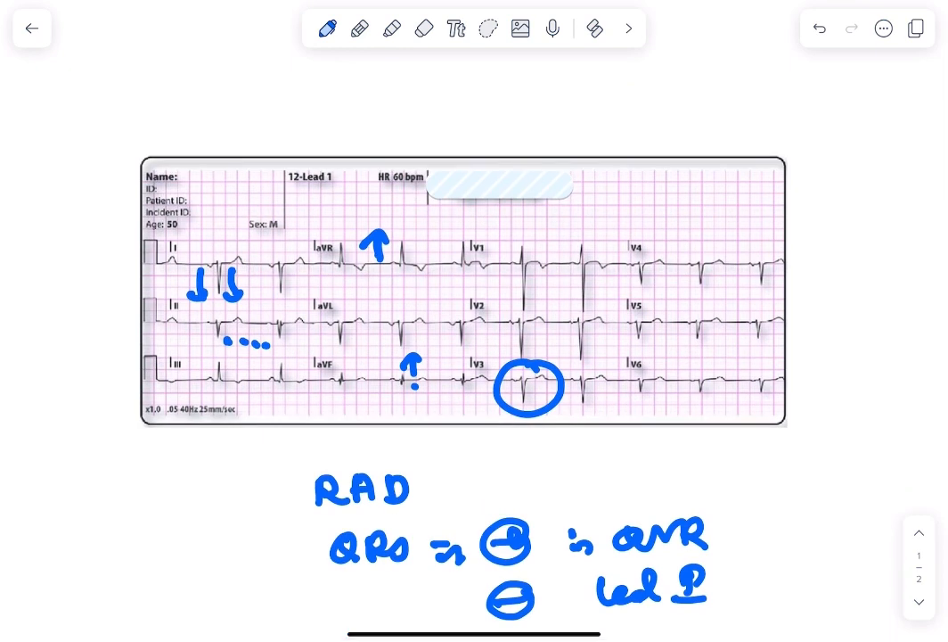